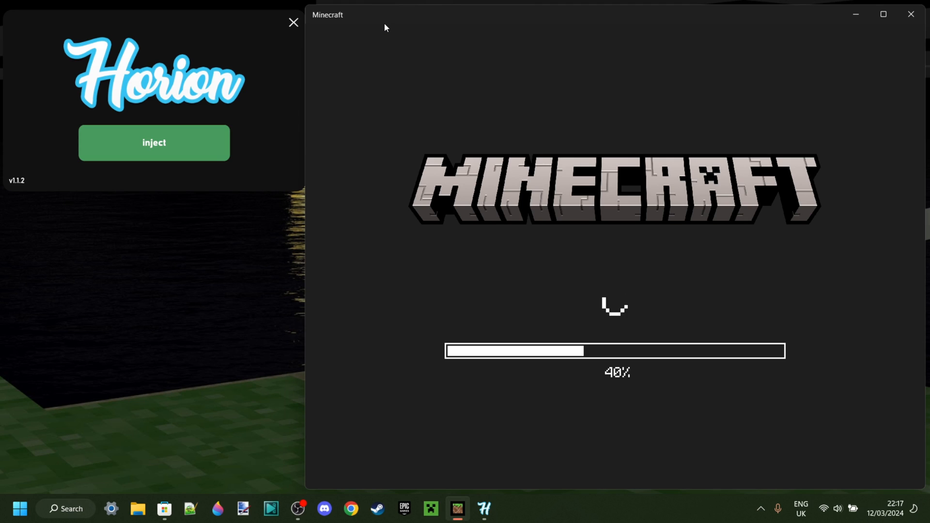
mouse_move(444, 172)
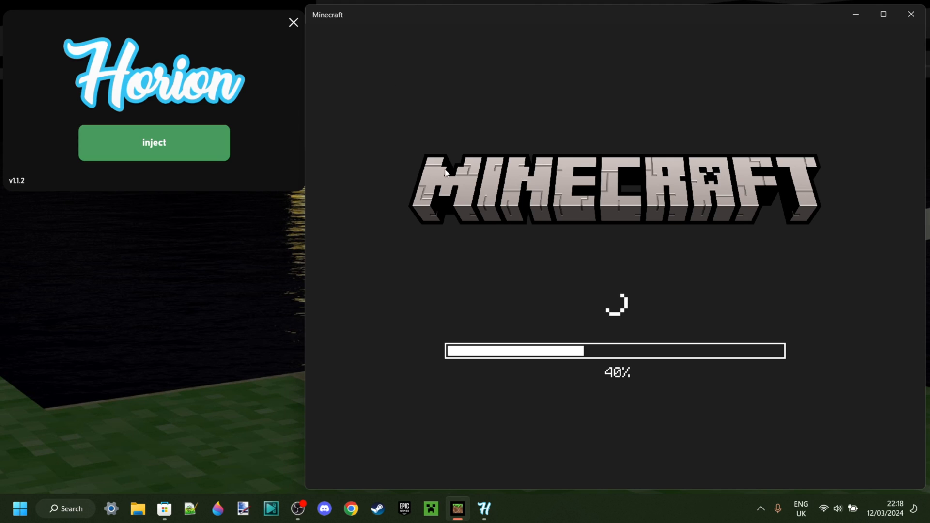
mouse_move(641, 233)
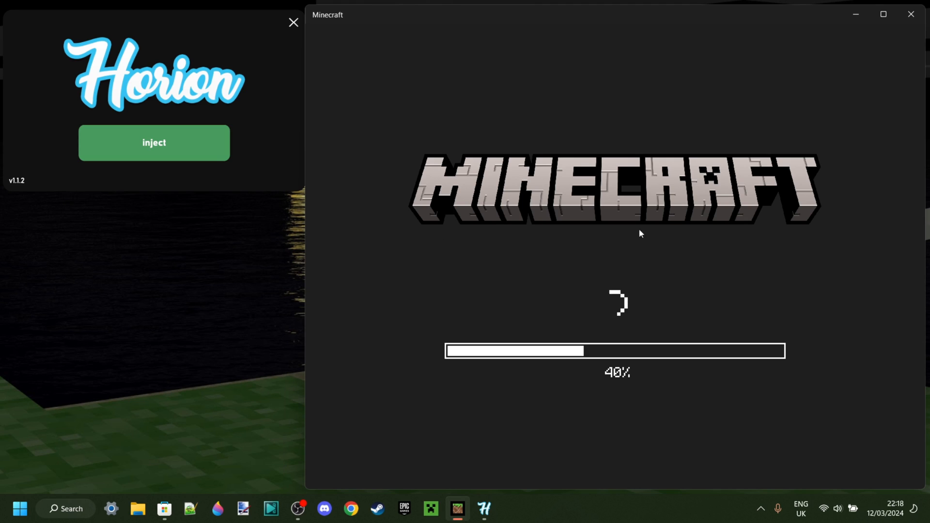